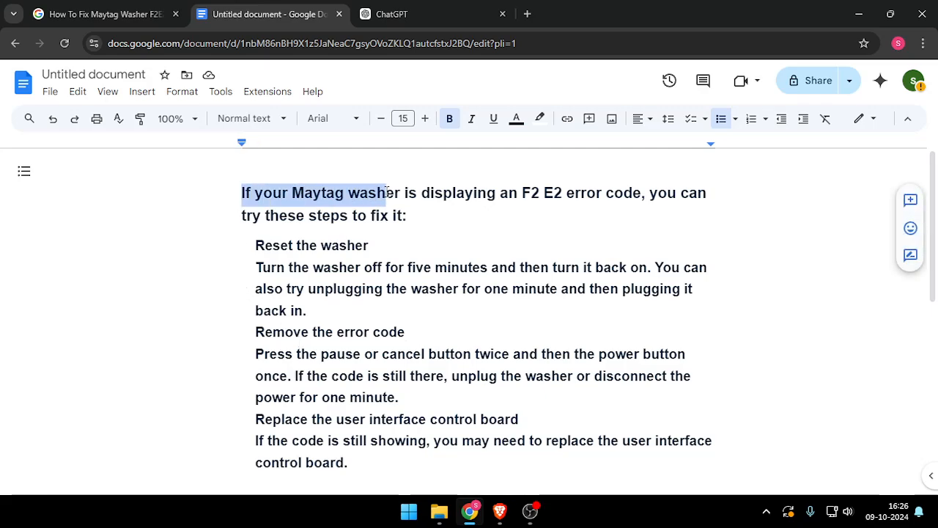
Highlight the opening F2 E2 error sentence, then the step 'Replace the user interface control board'
{"action": "left_click_drag", "start_coordinate": [384, 193], "coordinate": [633, 194]}
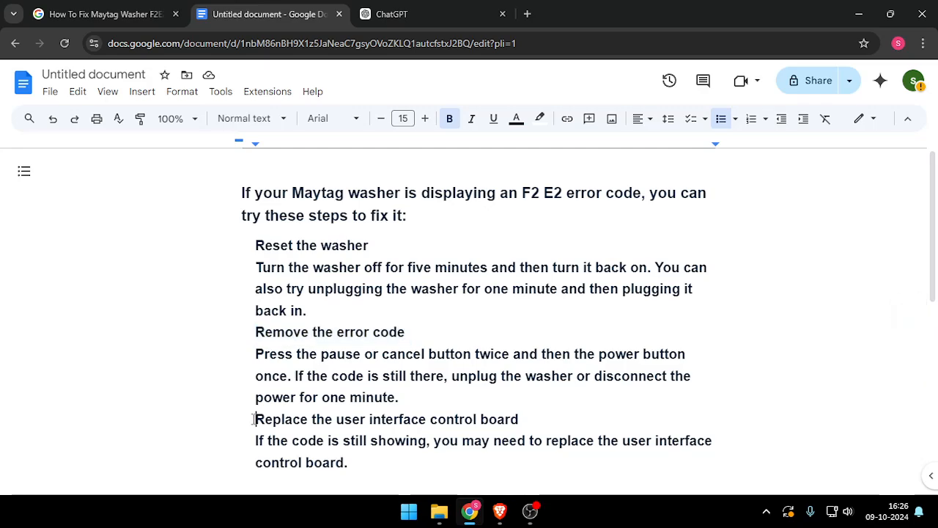
{"action": "left_click_drag", "start_coordinate": [255, 419], "coordinate": [519, 419]}
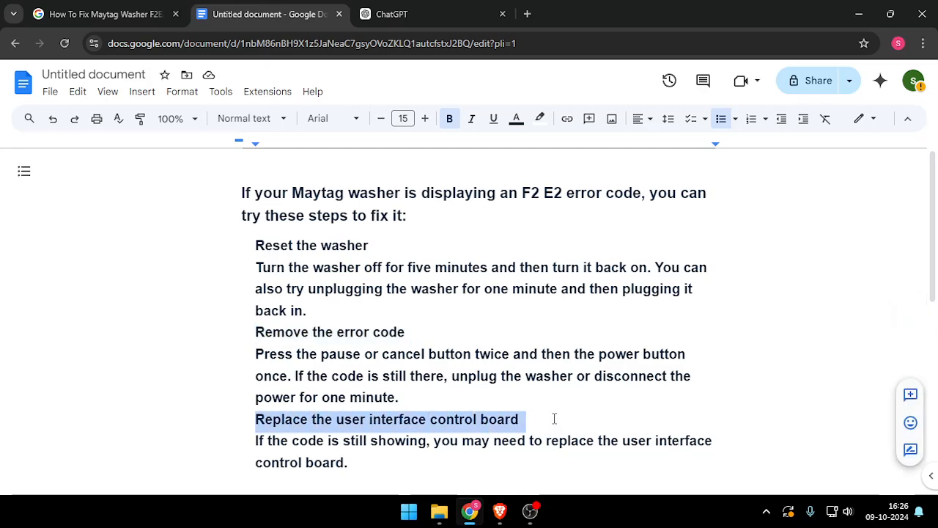